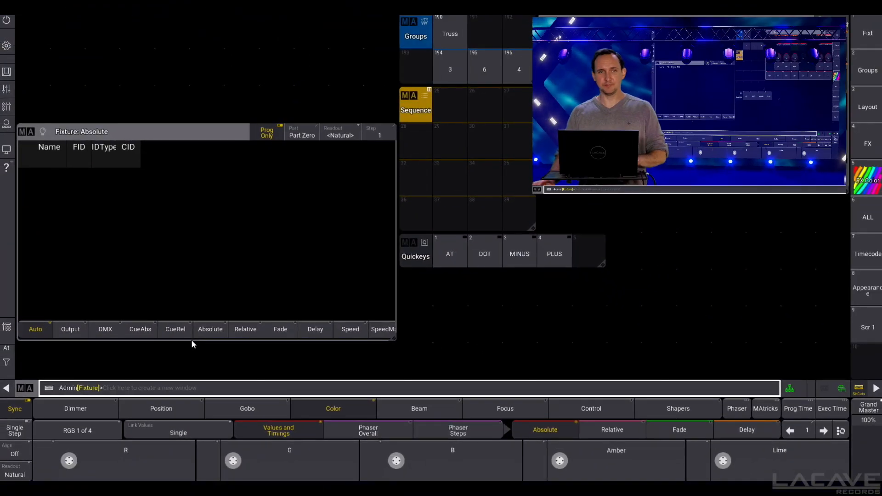
Step: Select group 3 (fixtures 4–6) and bring their dimmer to 100
{"action": "left_click", "coordinate": [449, 69]}
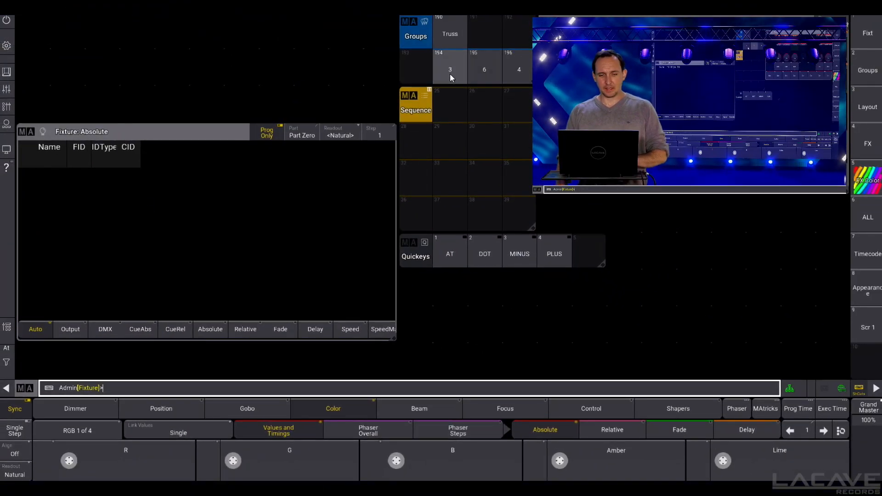
{"action": "left_click", "coordinate": [449, 66]}
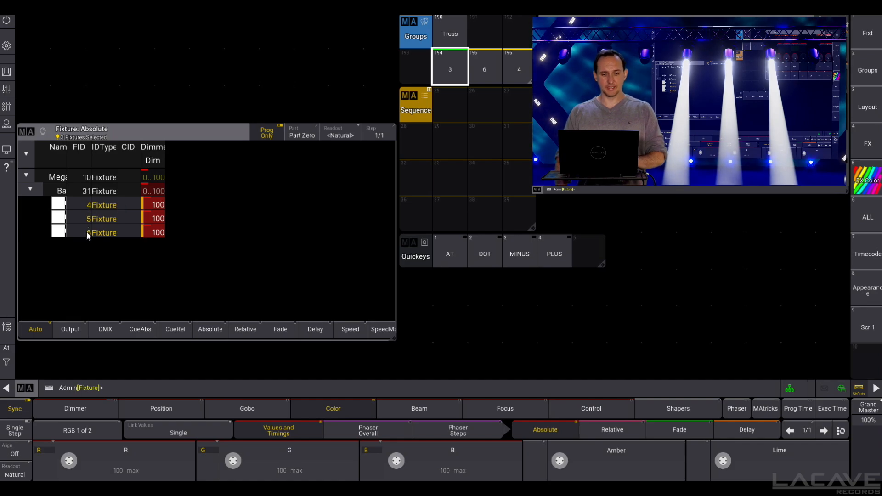
{"action": "left_click", "coordinate": [278, 430]}
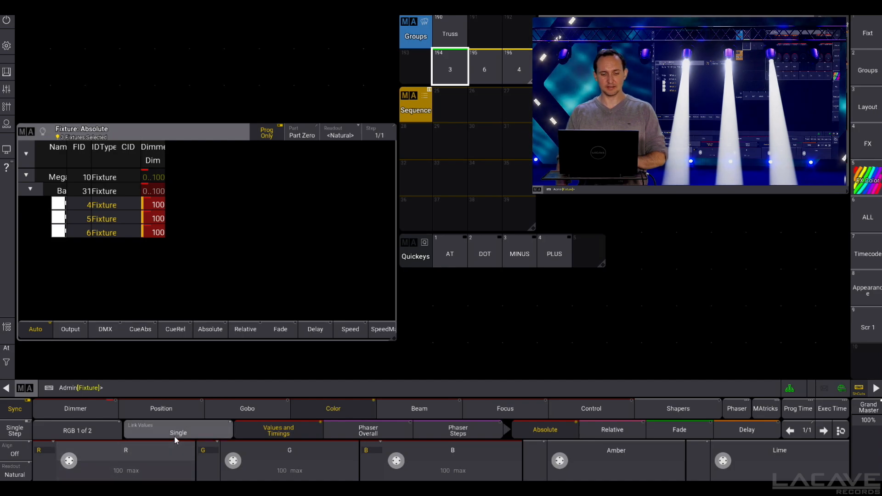
Step: Link colour values as one feature and set fixtures 4–6 to cyan R 2, G 62, B 62
{"action": "left_click", "coordinate": [333, 408]}
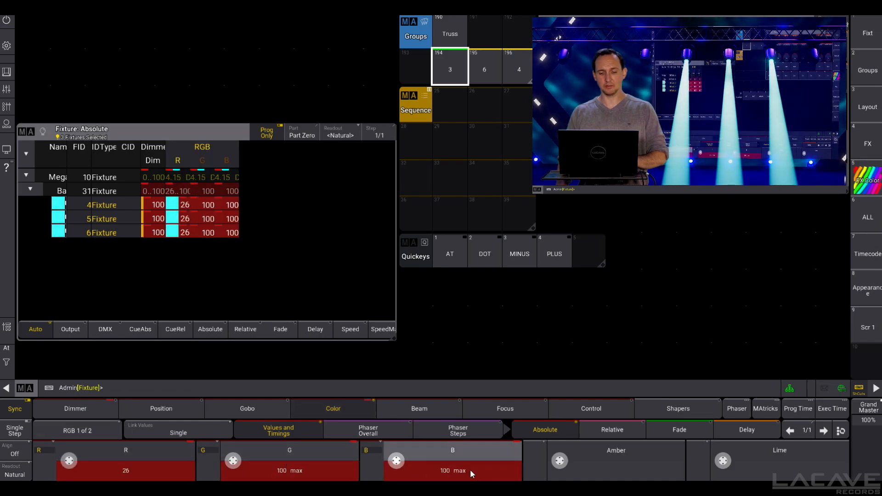
{"action": "left_click", "coordinate": [177, 429]}
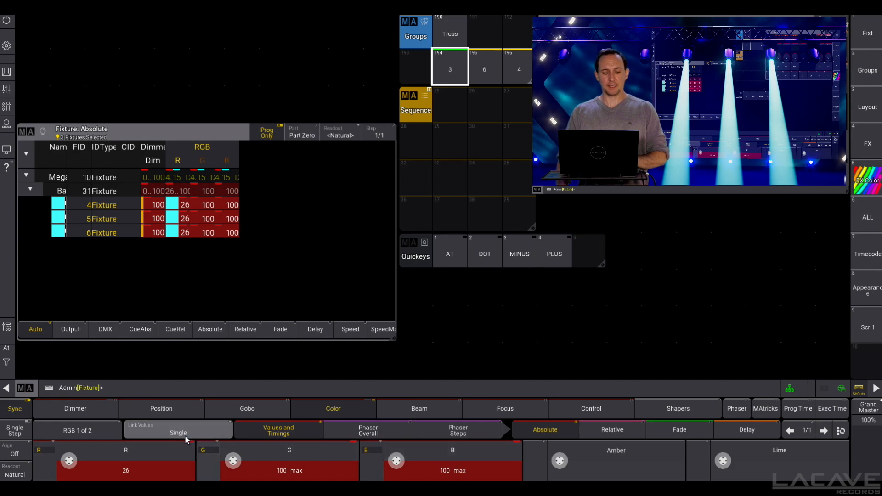
{"action": "left_click", "coordinate": [177, 433]}
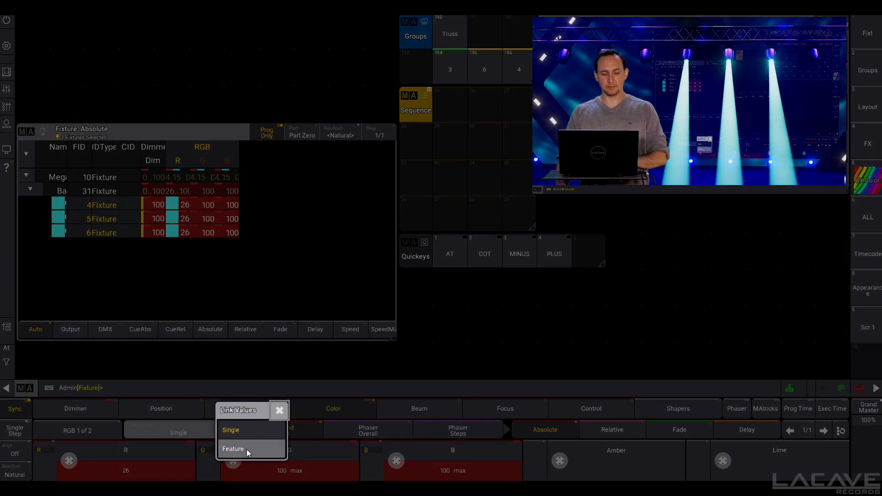
{"action": "left_click", "coordinate": [232, 449]}
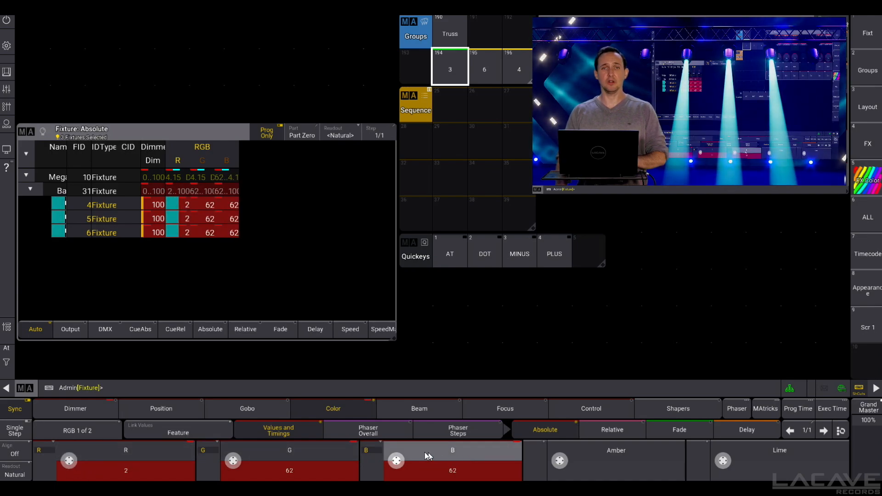
{"action": "left_click", "coordinate": [277, 430]}
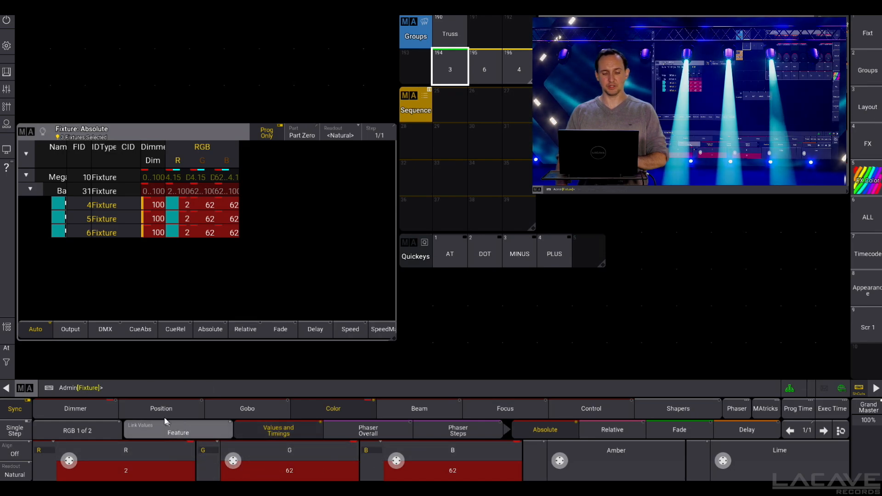
Step: Clear the cyan colour values and reselect group 3 at full dimmer with white beams
{"action": "left_click", "coordinate": [75, 408]}
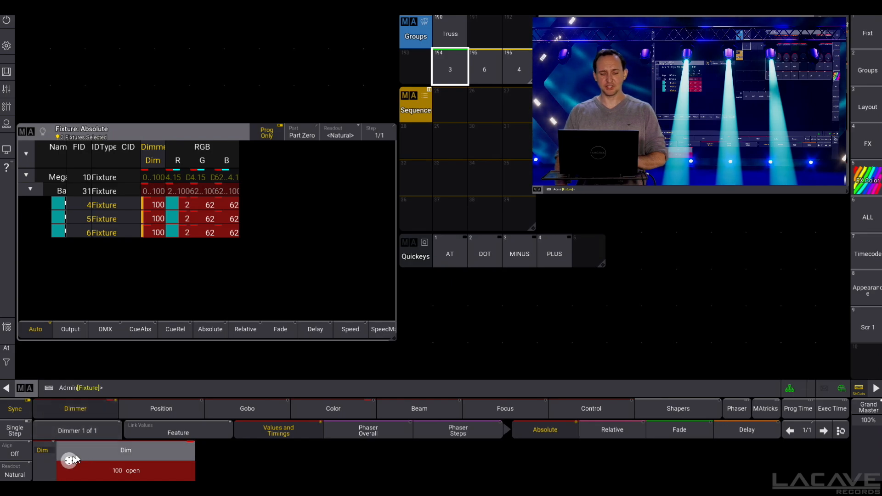
{"action": "left_click", "coordinate": [332, 408]}
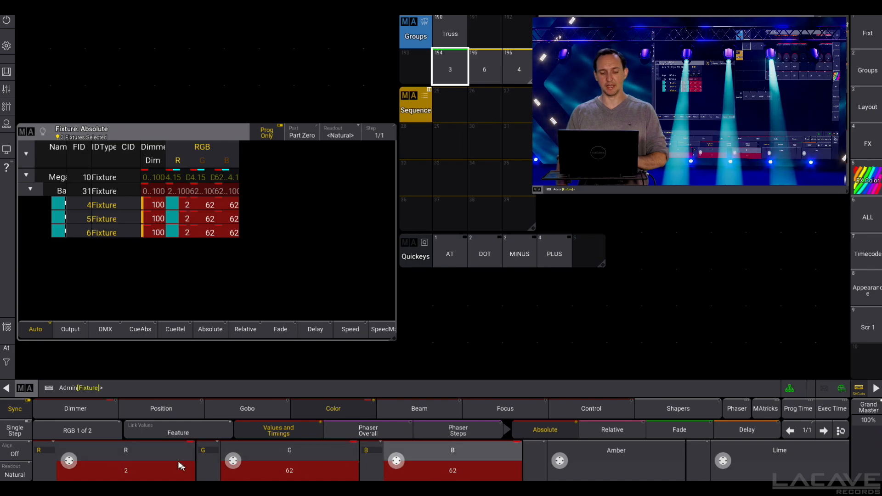
{"action": "left_click", "coordinate": [178, 429]}
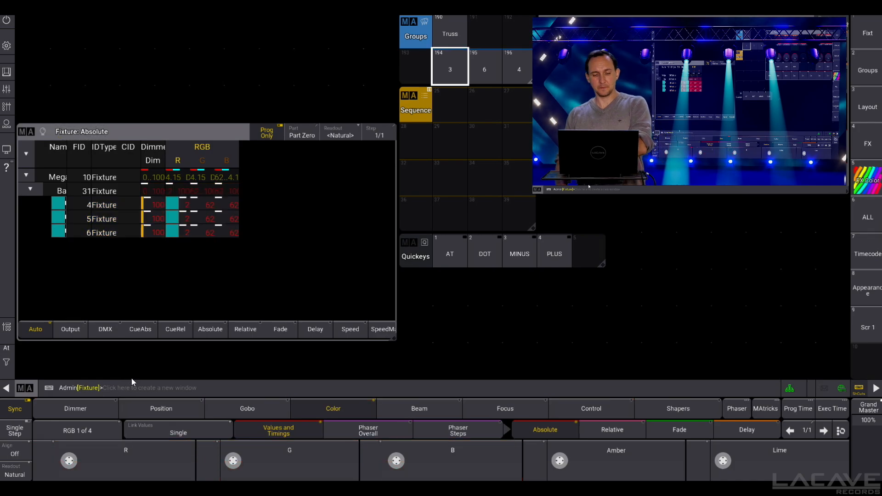
{"action": "left_click", "coordinate": [450, 67]}
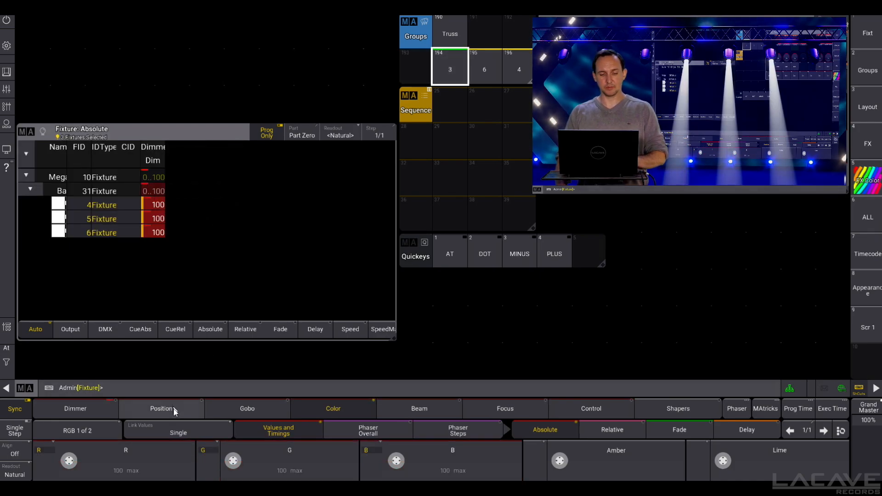
Step: Set fixtures 4–6 position to tilt -97.16 with pan left at 0
{"action": "left_click", "coordinate": [161, 408]}
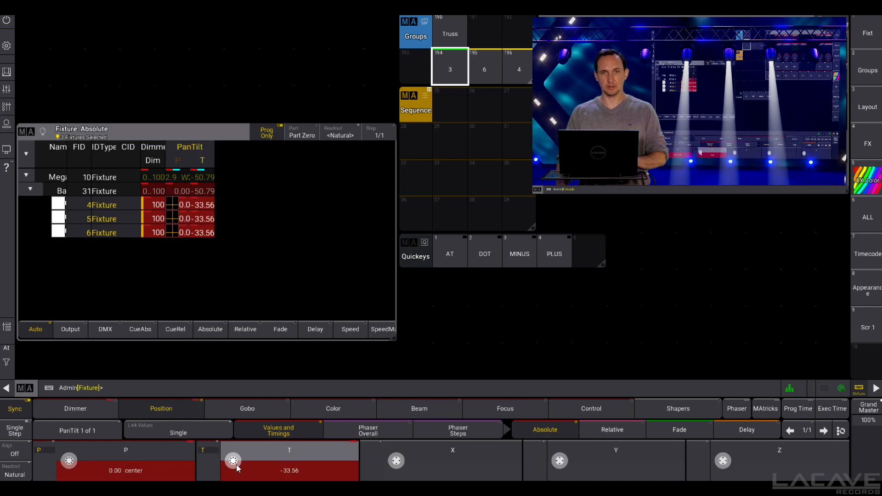
{"action": "left_click_drag", "start_coordinate": [232, 460], "coordinate": [232, 469]}
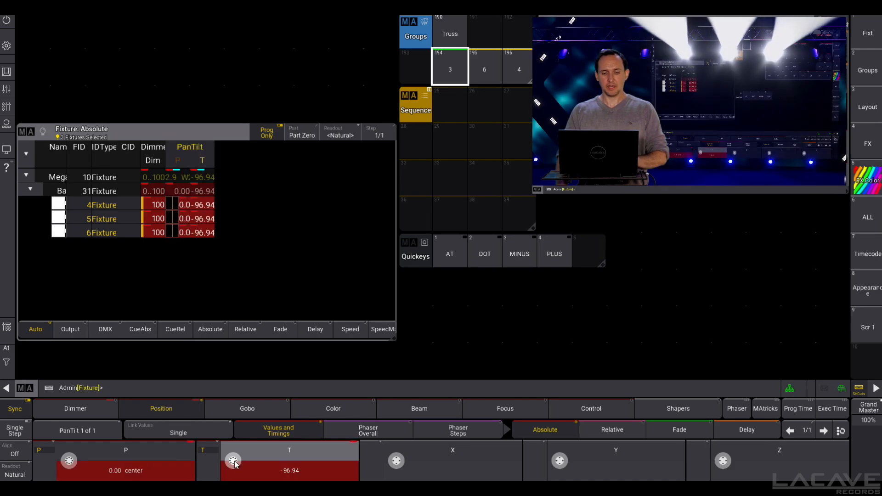
{"action": "left_click", "coordinate": [746, 430]}
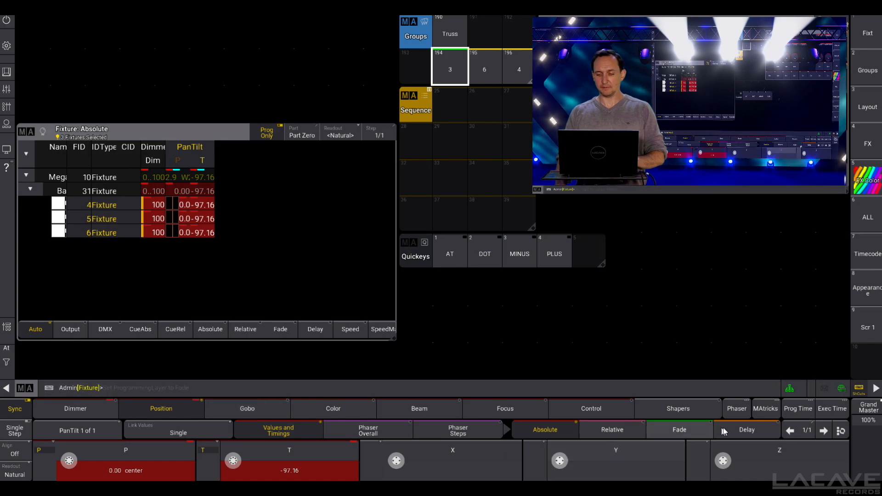
Step: On the Delay layer, give fixtures 4–6 pan delays of 0 Thru 2 seconds
{"action": "left_click", "coordinate": [746, 429]}
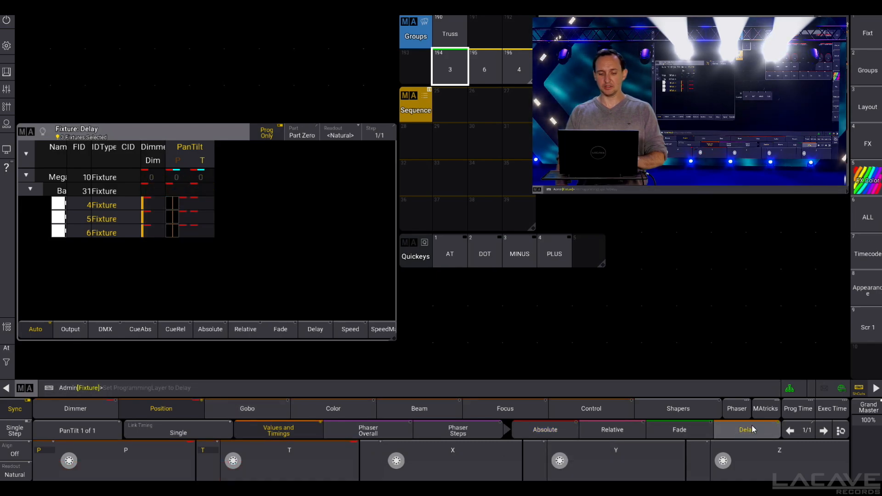
{"action": "left_click", "coordinate": [161, 408]}
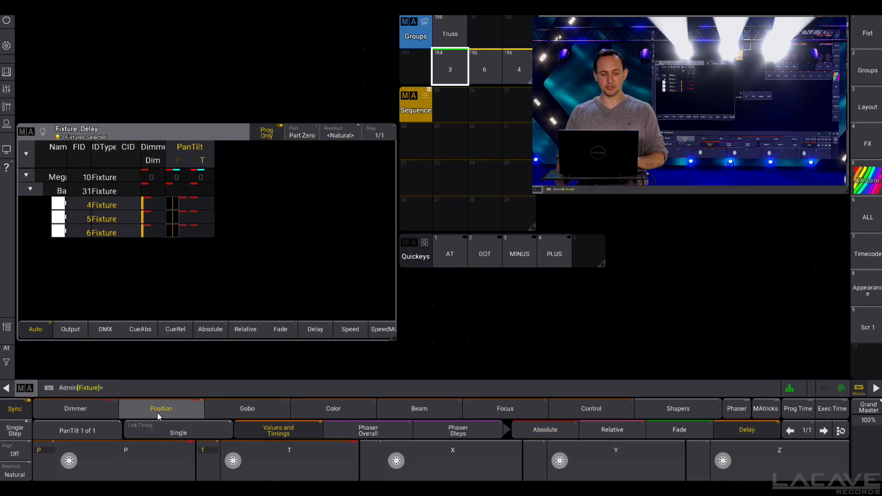
{"action": "left_click", "coordinate": [126, 460]}
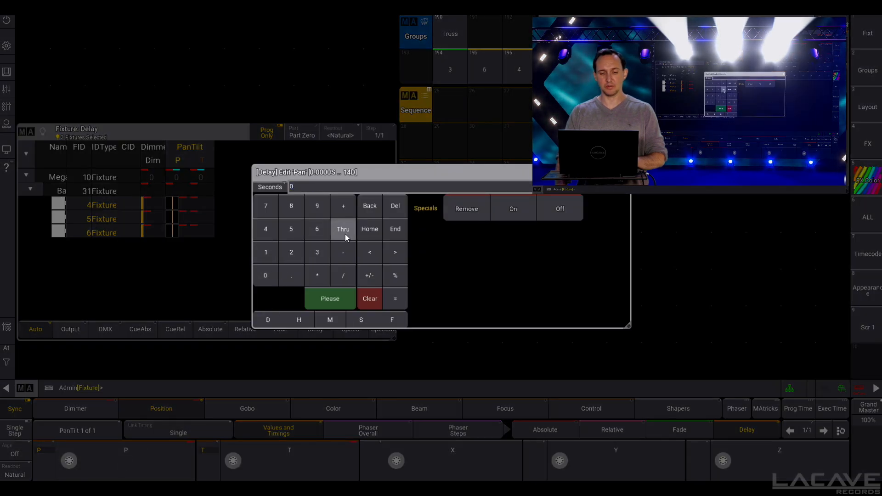
{"action": "left_click", "coordinate": [330, 299]}
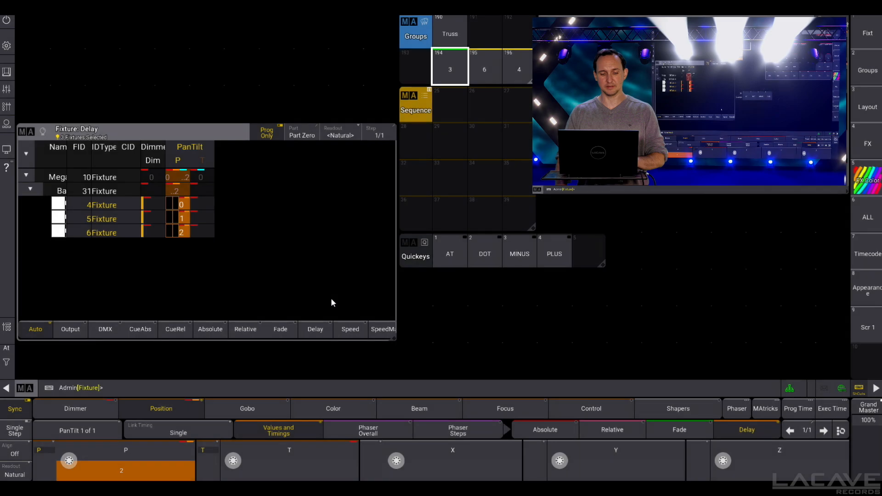
{"action": "mouse_move", "coordinate": [197, 265]}
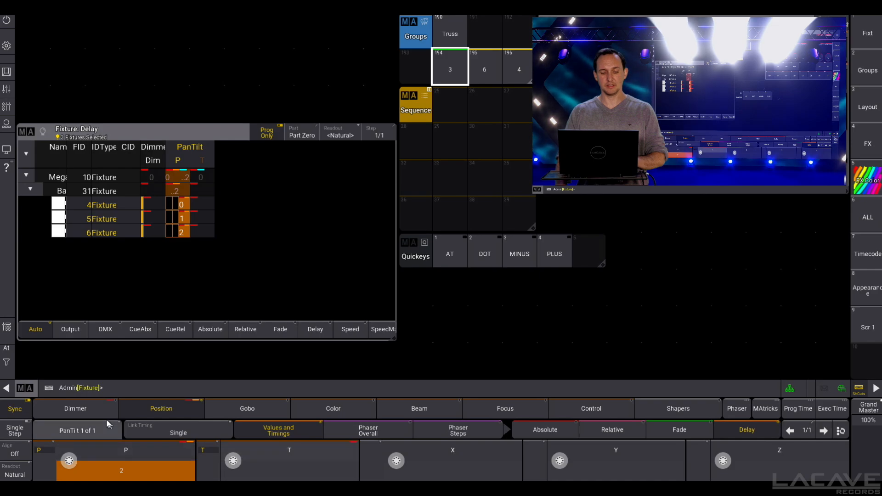
{"action": "left_click", "coordinate": [74, 408]}
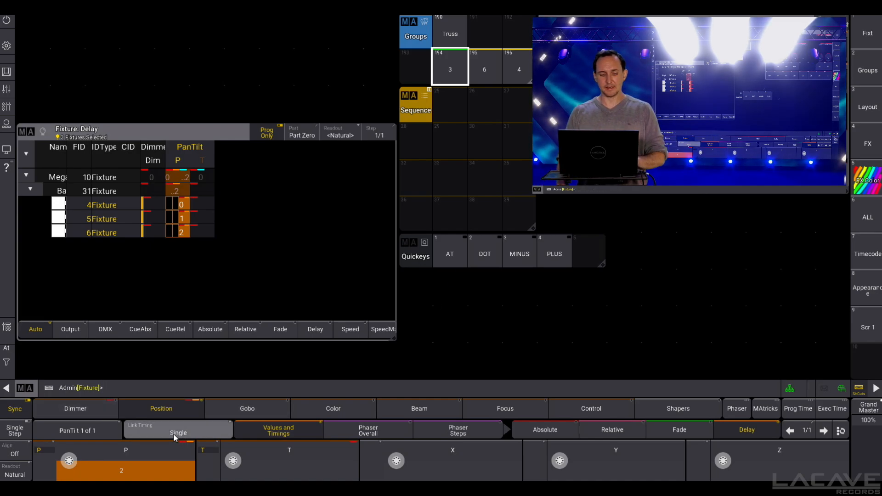
Step: With Link Timing on AtFilter, apply the 0 Thru 2 delay to all attributes and begin storing
{"action": "left_click", "coordinate": [177, 429]}
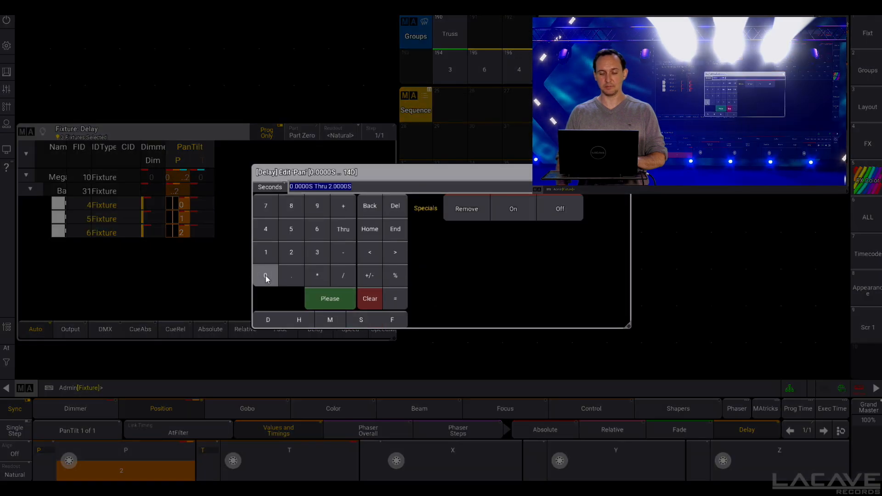
{"action": "left_click", "coordinate": [342, 229]}
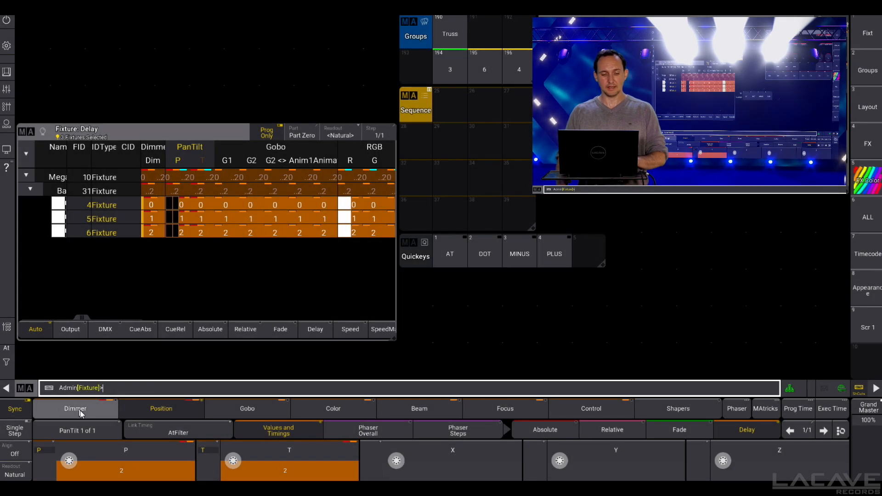
{"action": "left_click", "coordinate": [74, 408]}
{"action": "type", "text": "Store"}
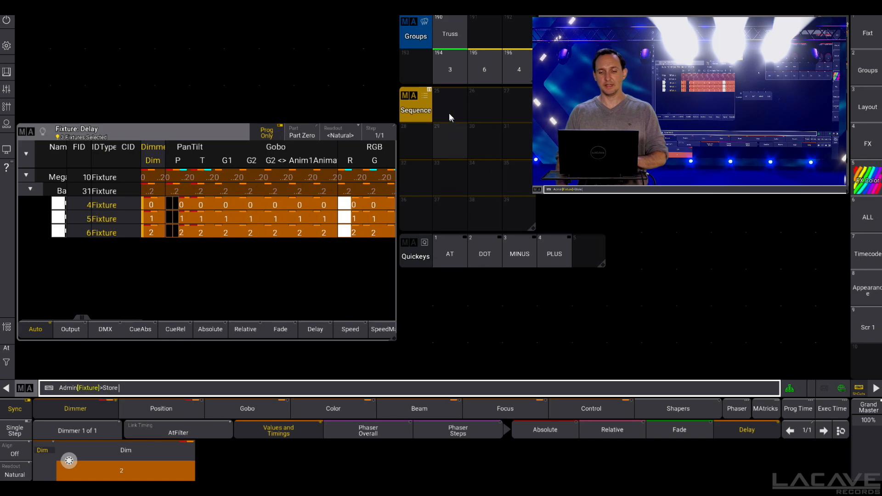
{"action": "left_click", "coordinate": [449, 105]}
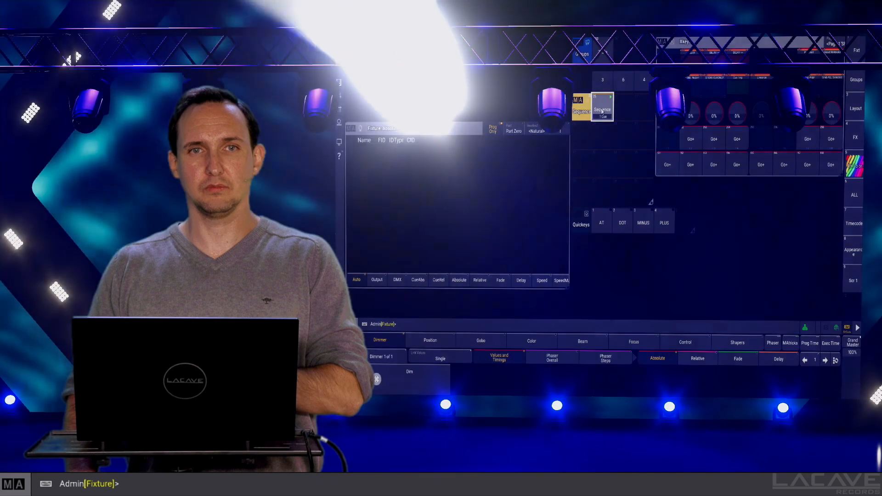
Step: Store the look to an empty sequence, clear the programmer and start playback with Go
{"action": "left_click", "coordinate": [601, 106]}
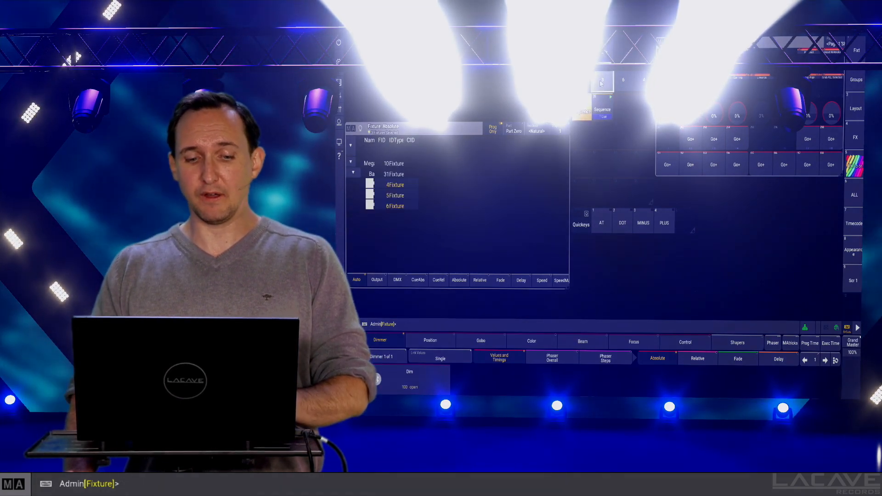
{"action": "left_click", "coordinate": [551, 360]}
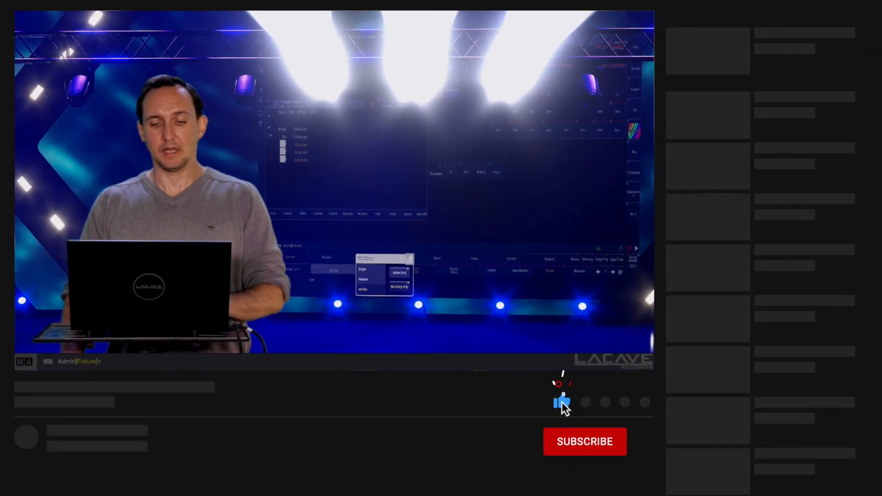
{"action": "left_click", "coordinate": [584, 442]}
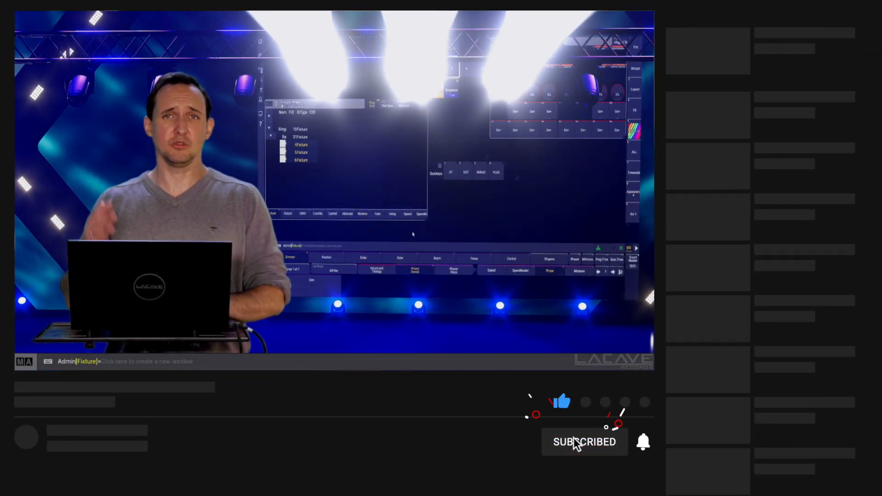